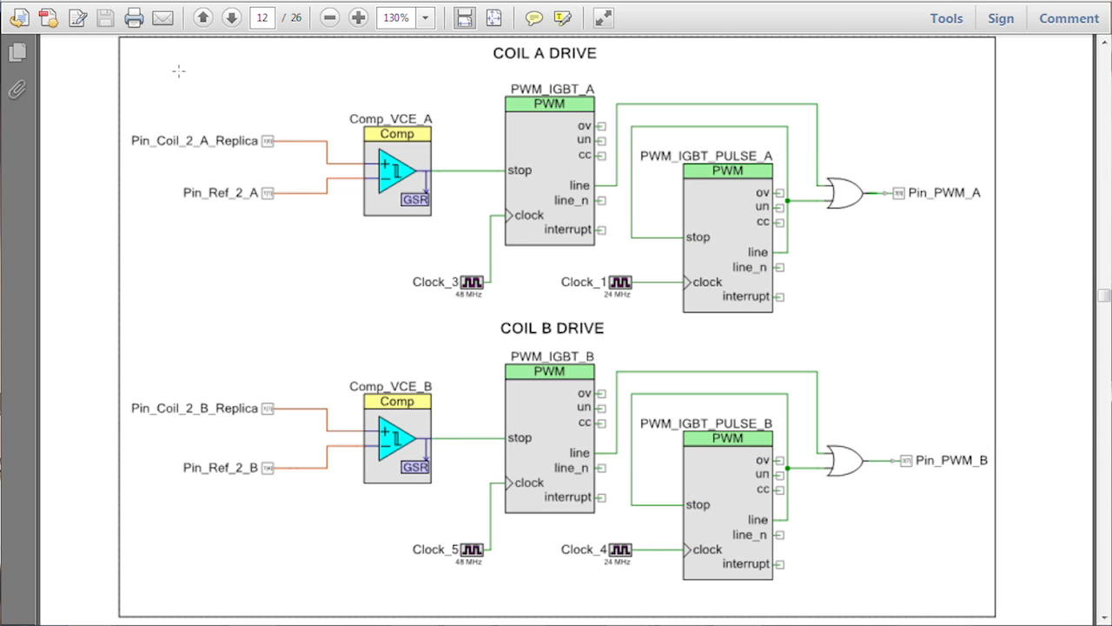
mouse_move(285, 224)
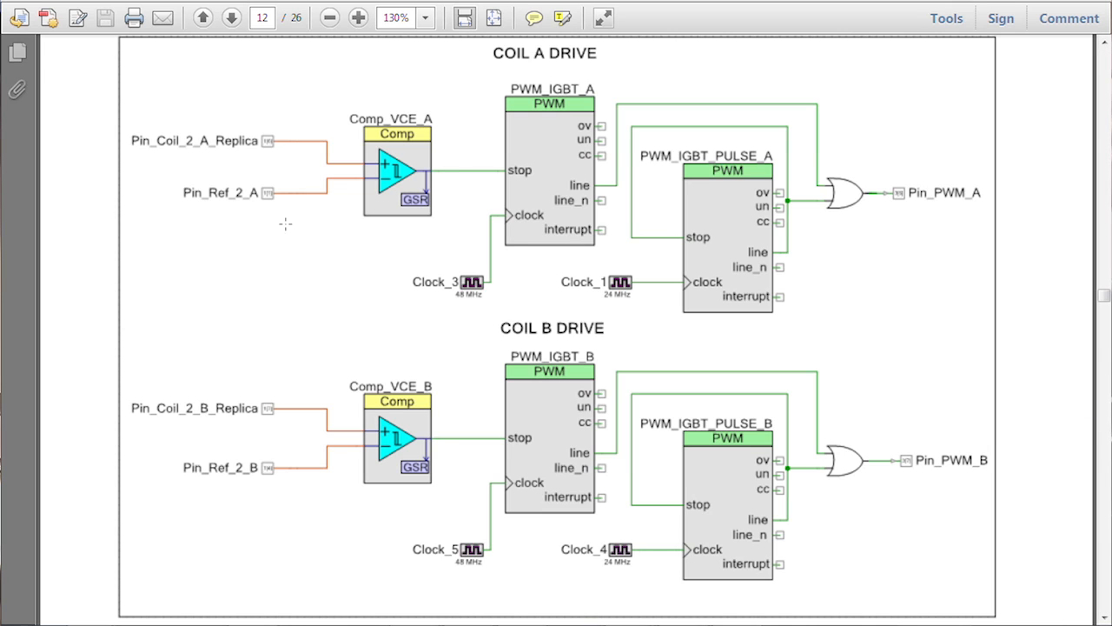
mouse_move(265, 153)
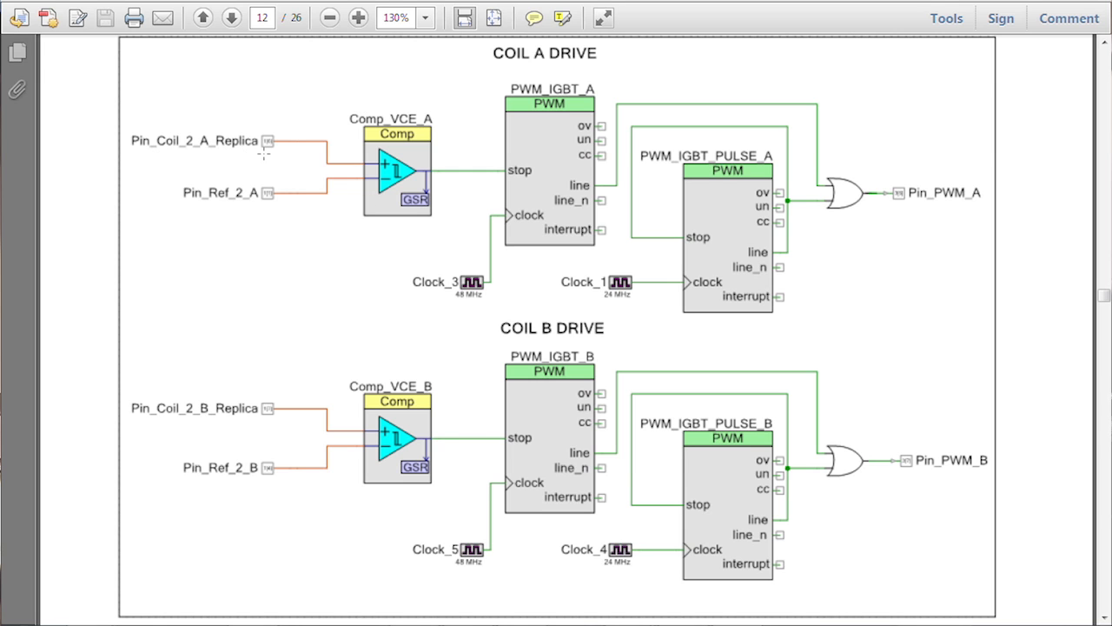
mouse_move(239, 159)
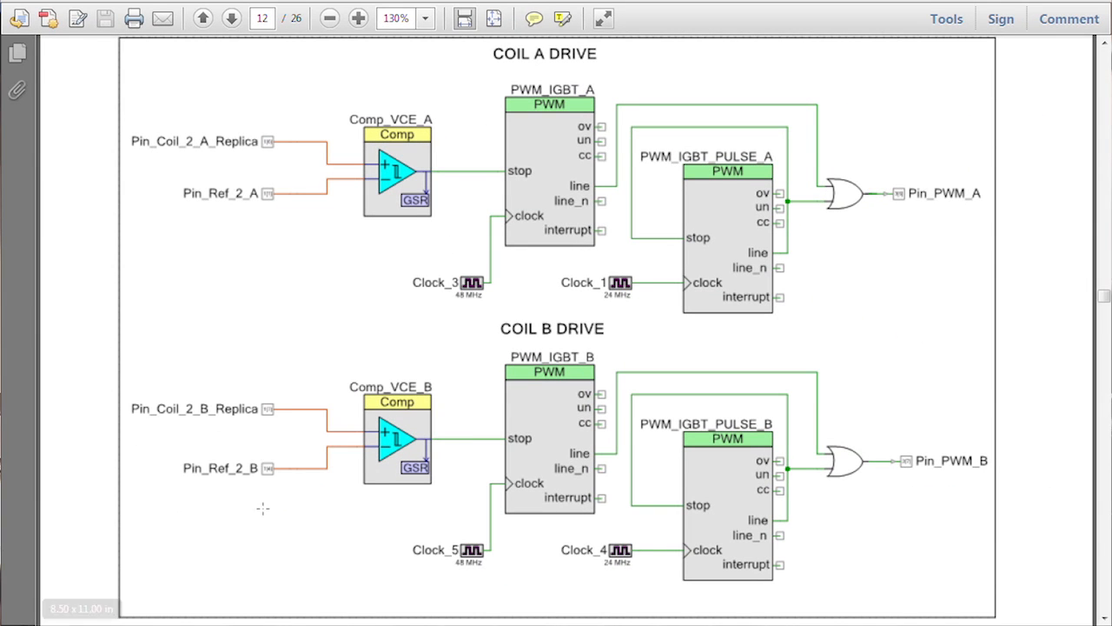
mouse_move(514, 440)
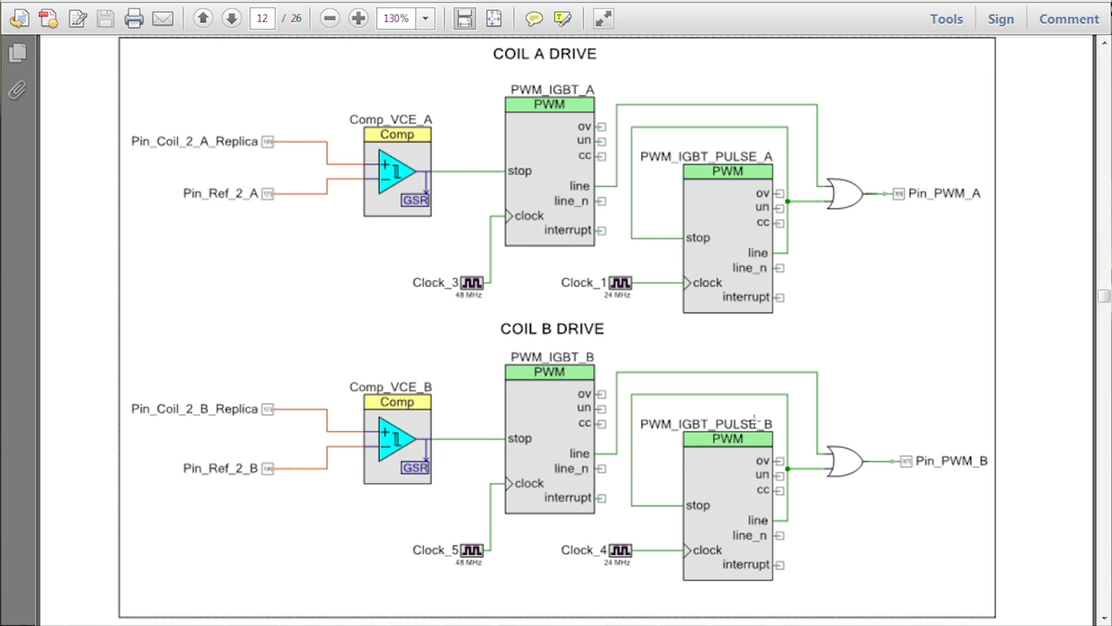
- Scroll to page 13 with the VOLTAGE DETECT and PAN DETECT schematic
scroll("down", 3)
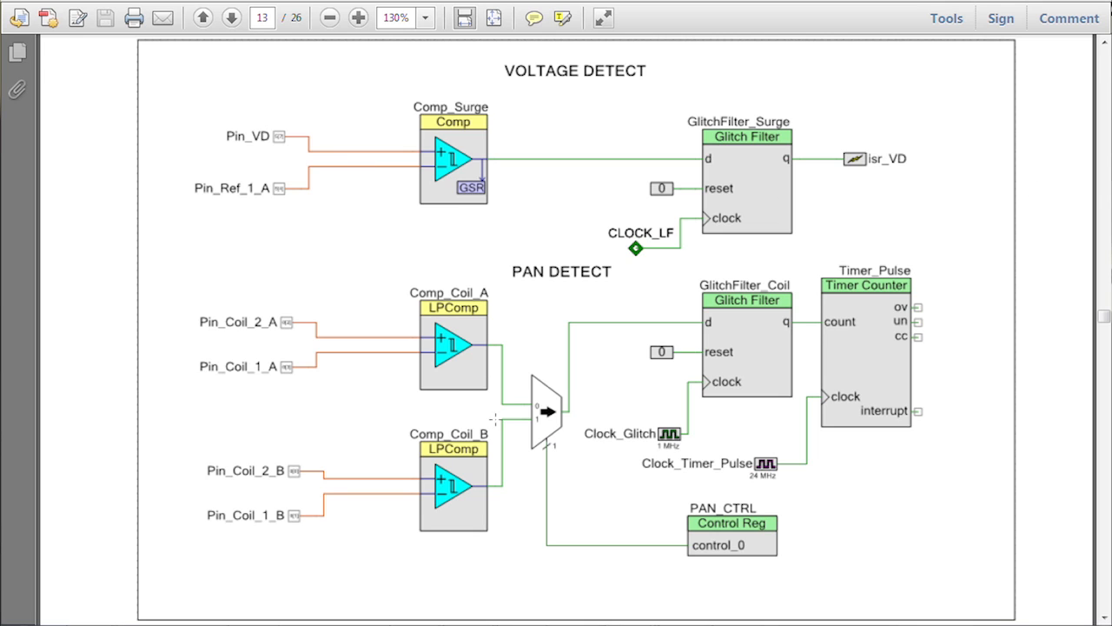
mouse_move(337, 292)
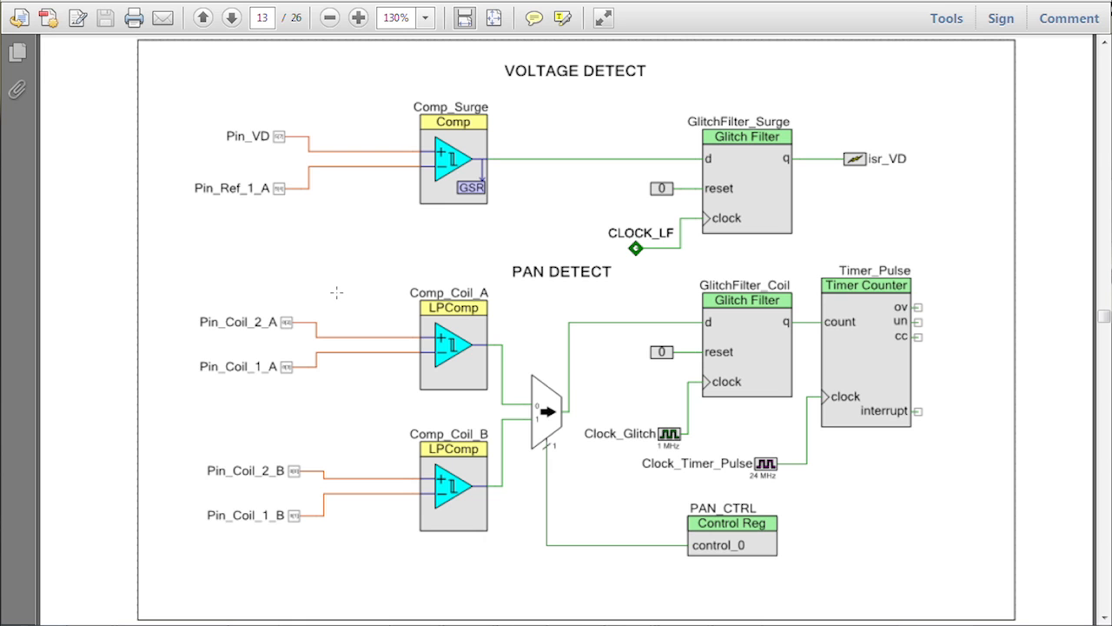
mouse_move(570, 431)
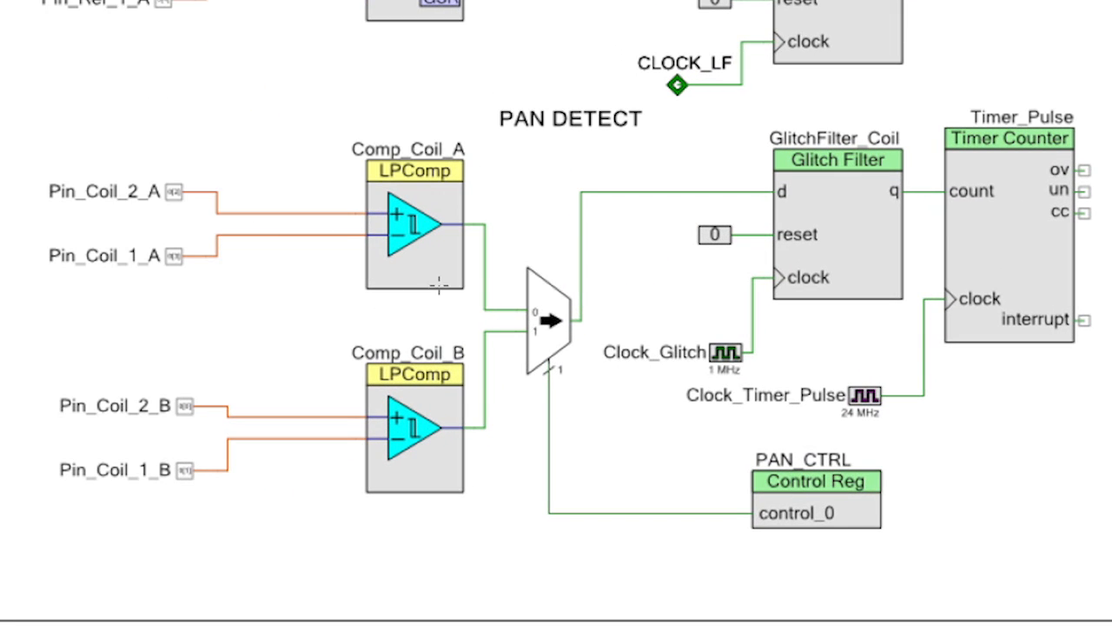
mouse_move(1056, 401)
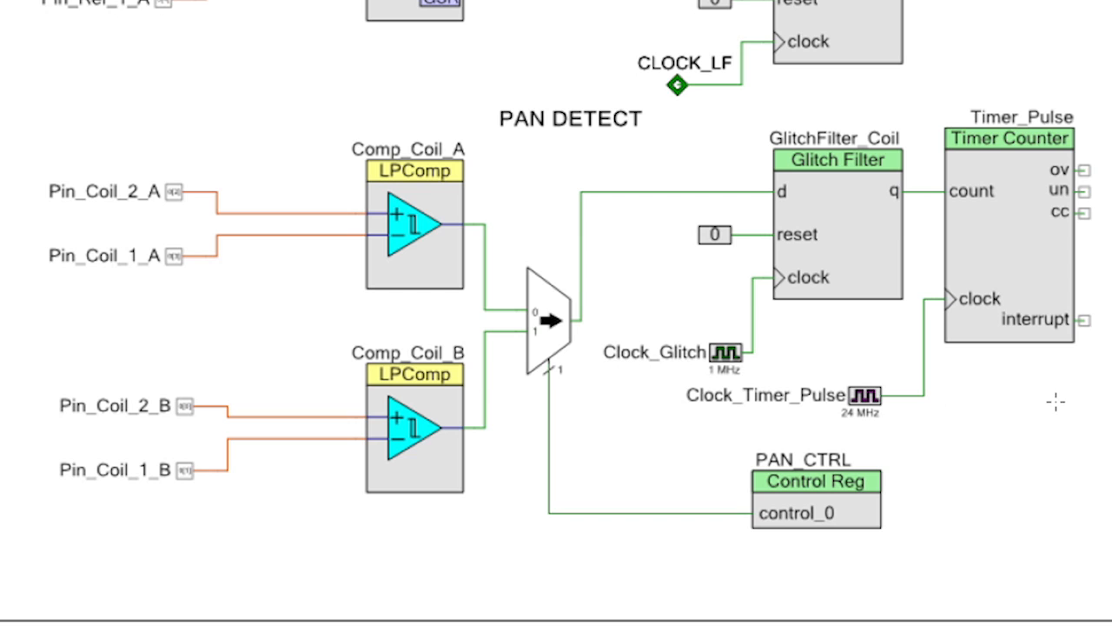
left_click(229, 17)
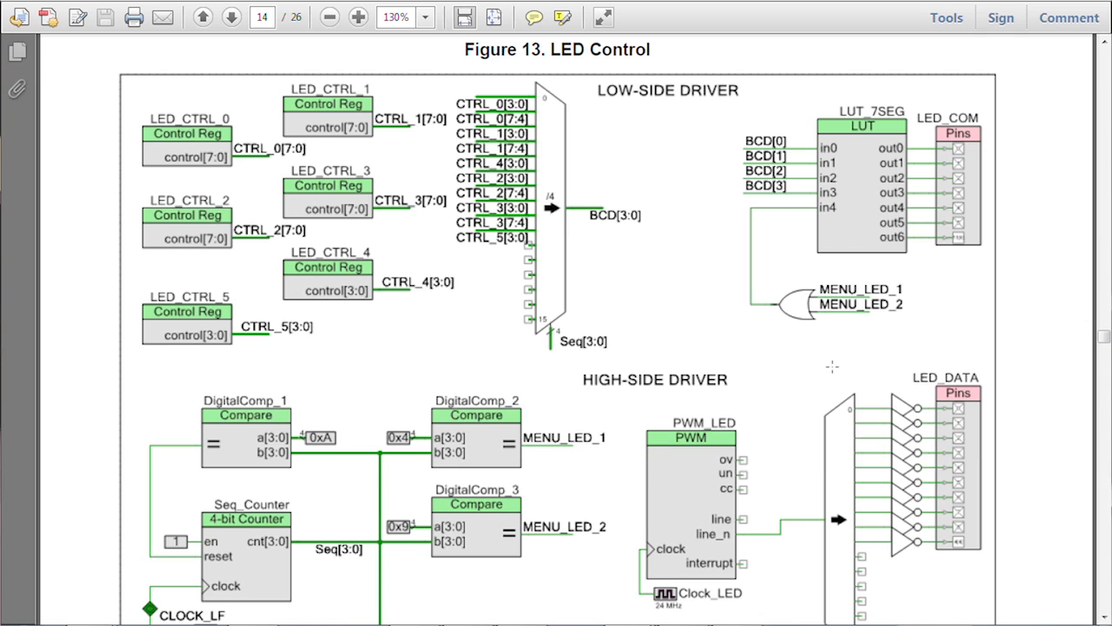
mouse_move(591, 174)
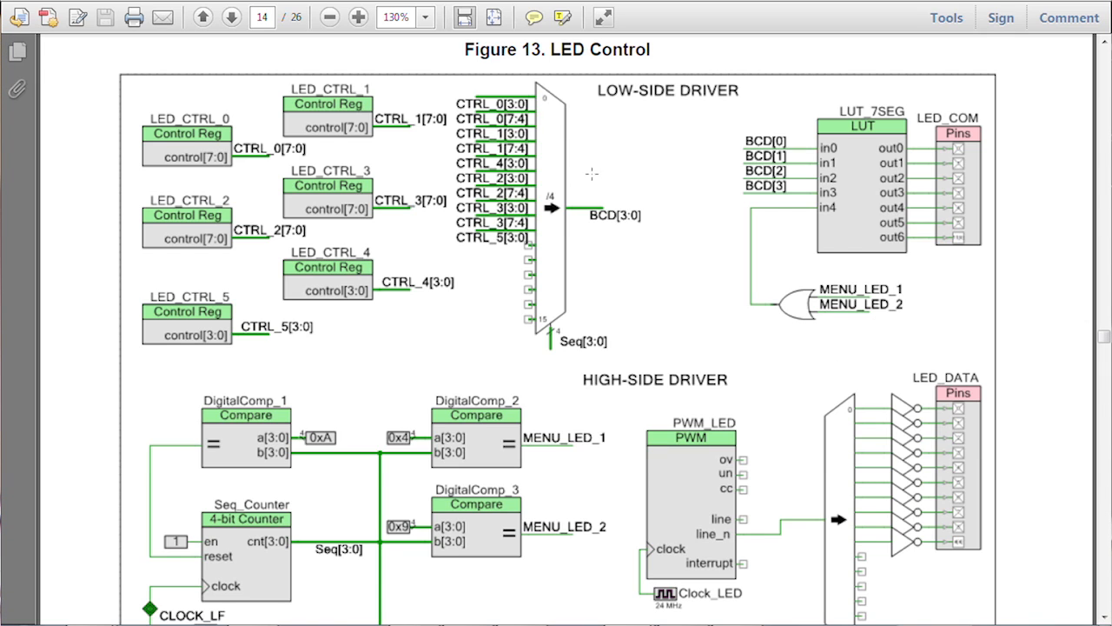
mouse_move(675, 235)
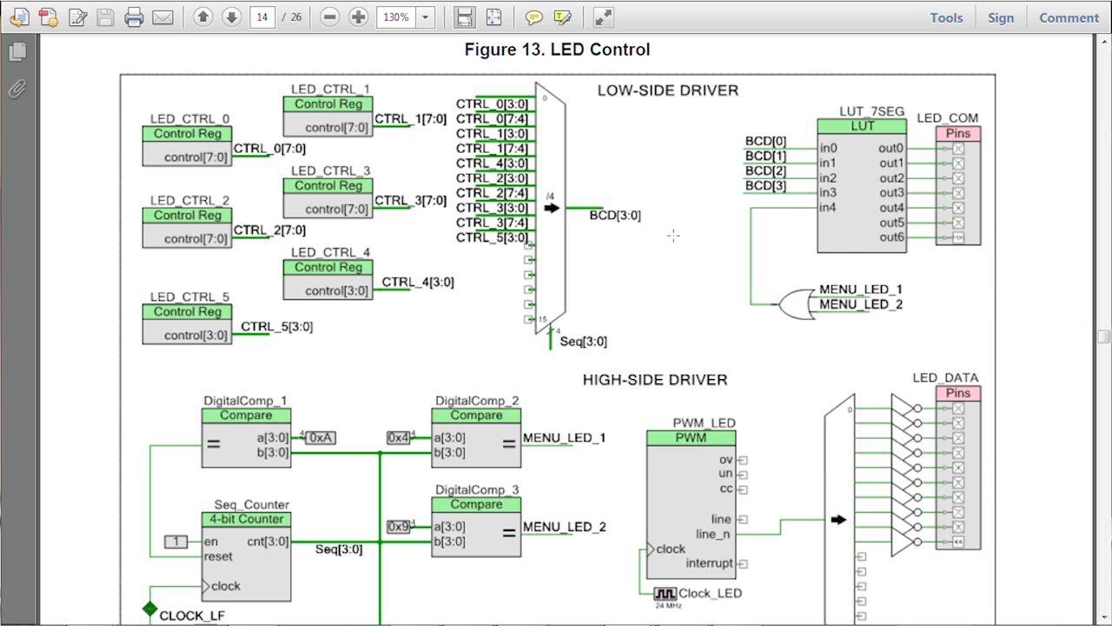
mouse_move(761, 243)
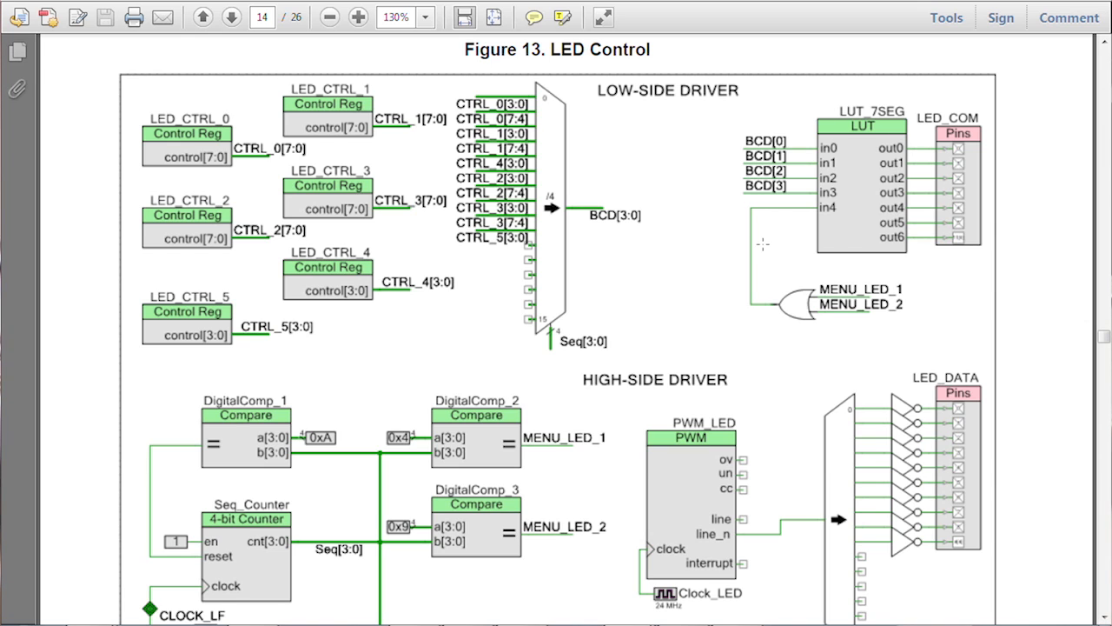
mouse_move(954, 113)
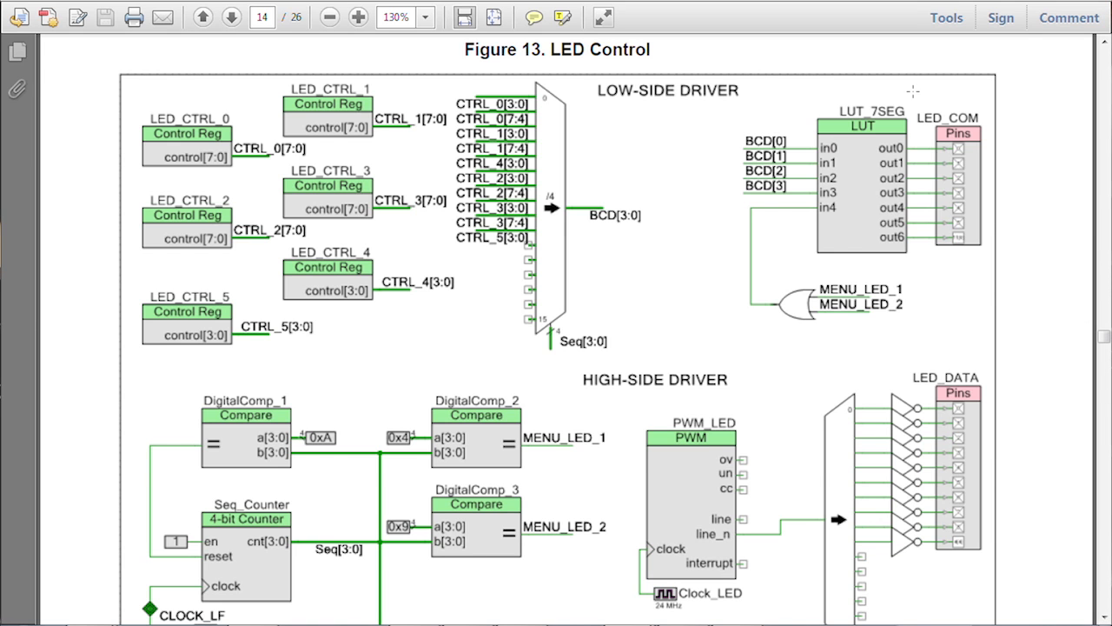
- Advance to page 14 showing Figure 13, the LED Control schematic
left_click(231, 18)
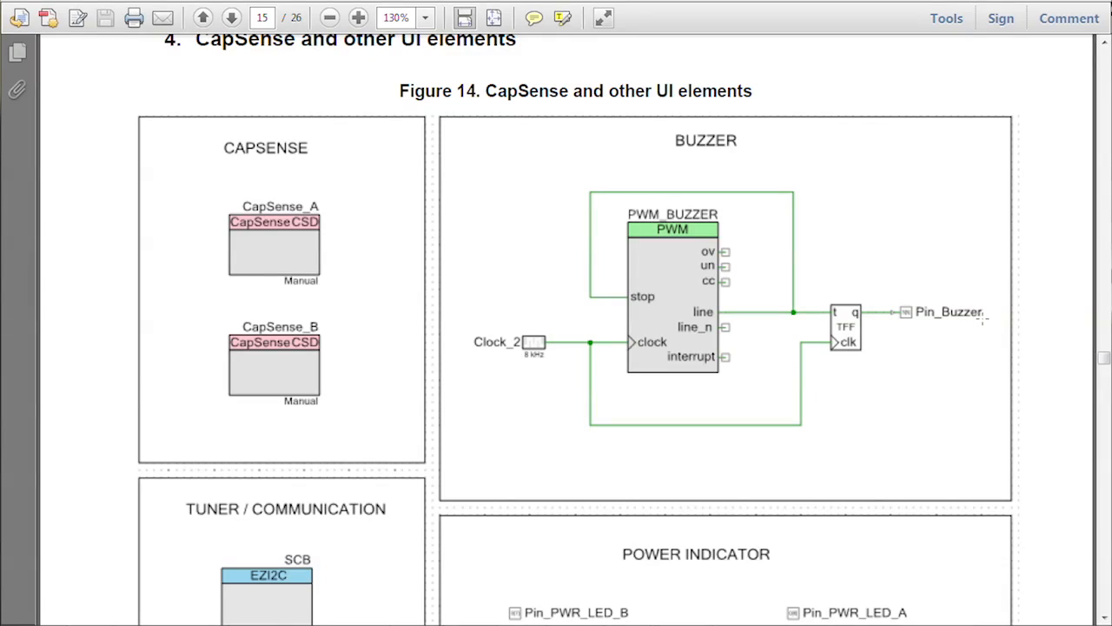
mouse_move(831, 108)
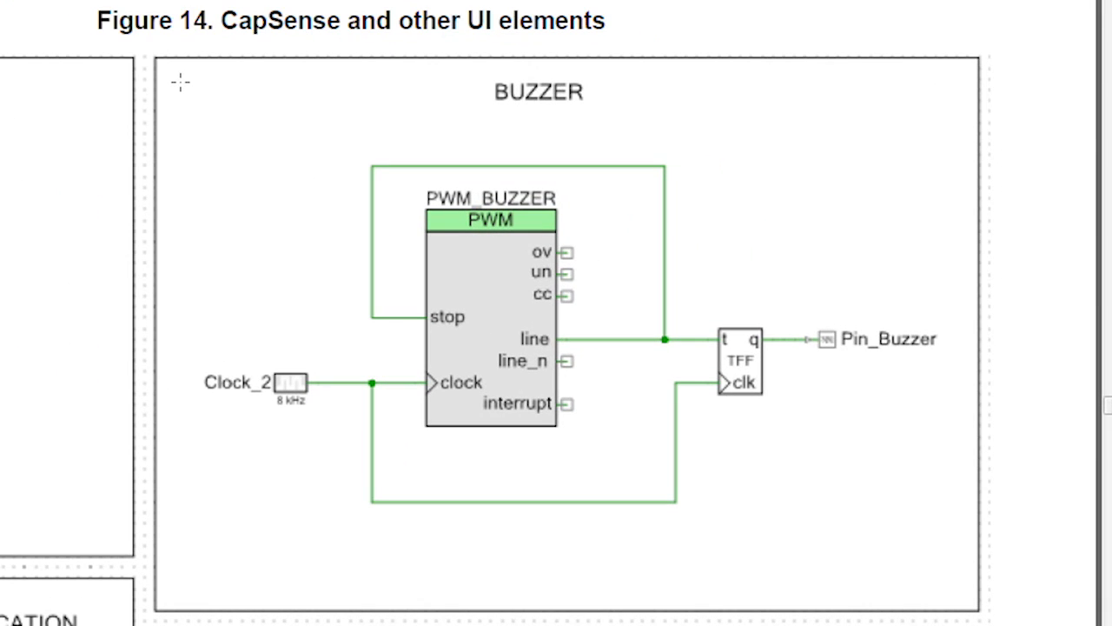
mouse_move(290, 417)
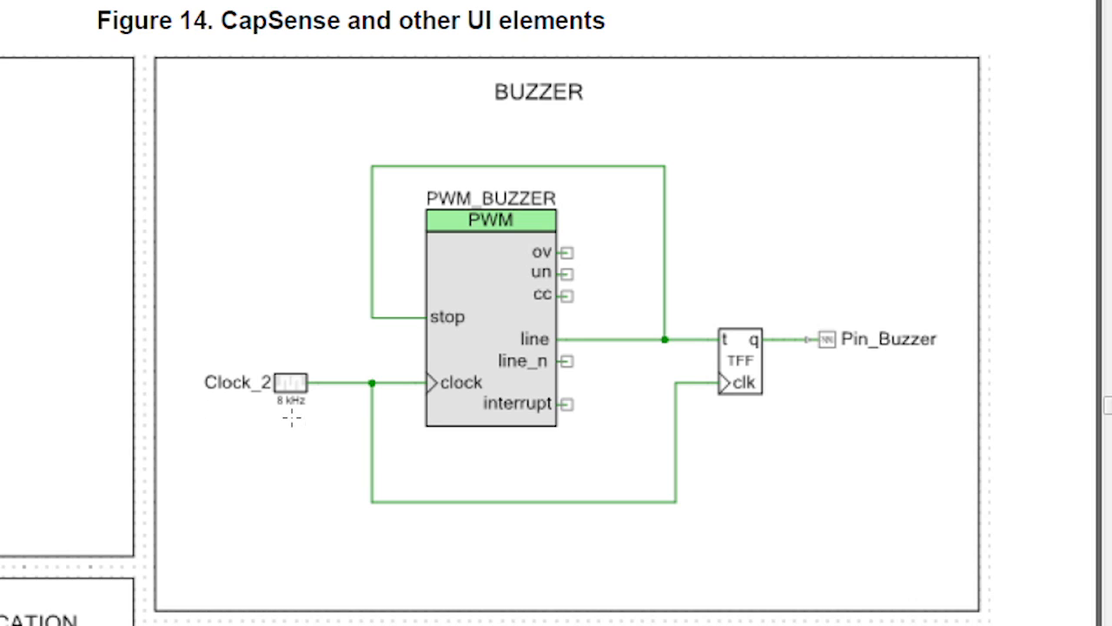
mouse_move(744, 330)
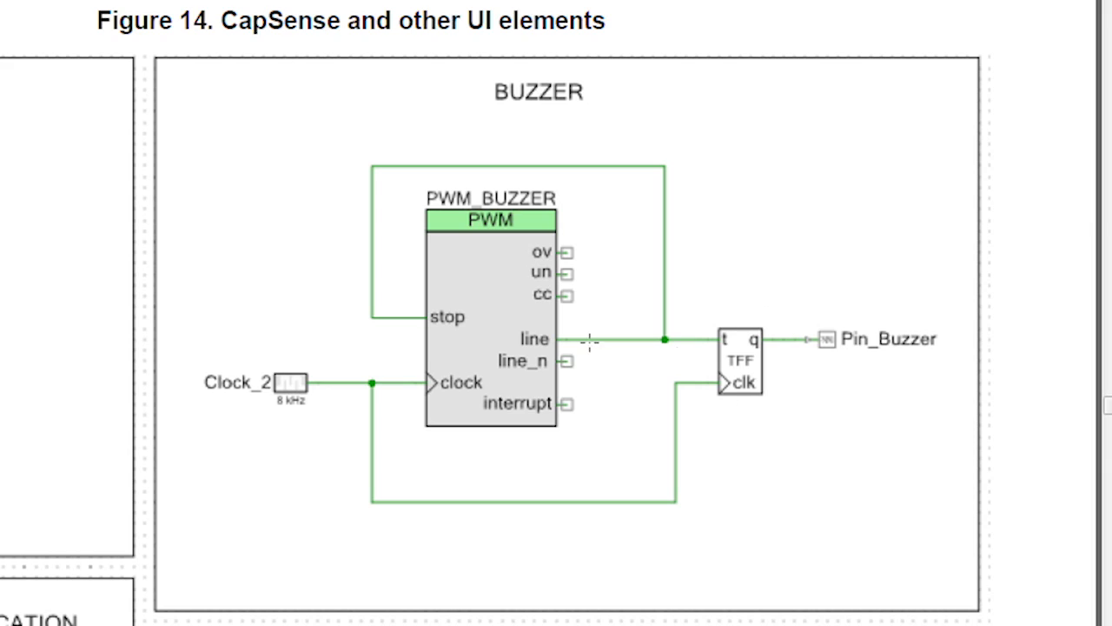
mouse_move(425, 322)
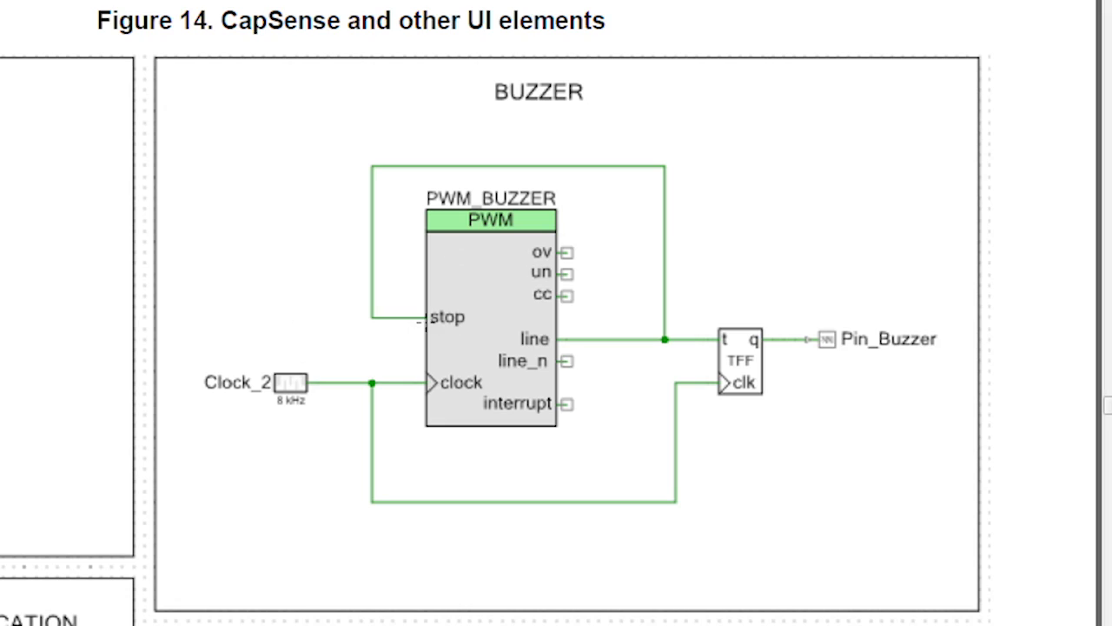
mouse_move(513, 320)
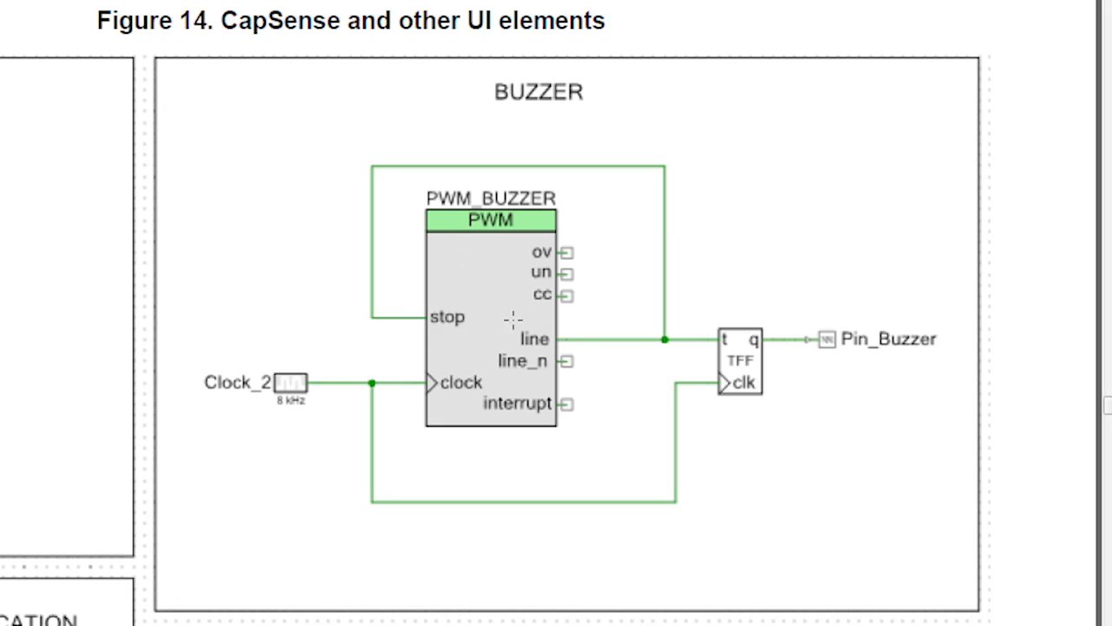
mouse_move(497, 385)
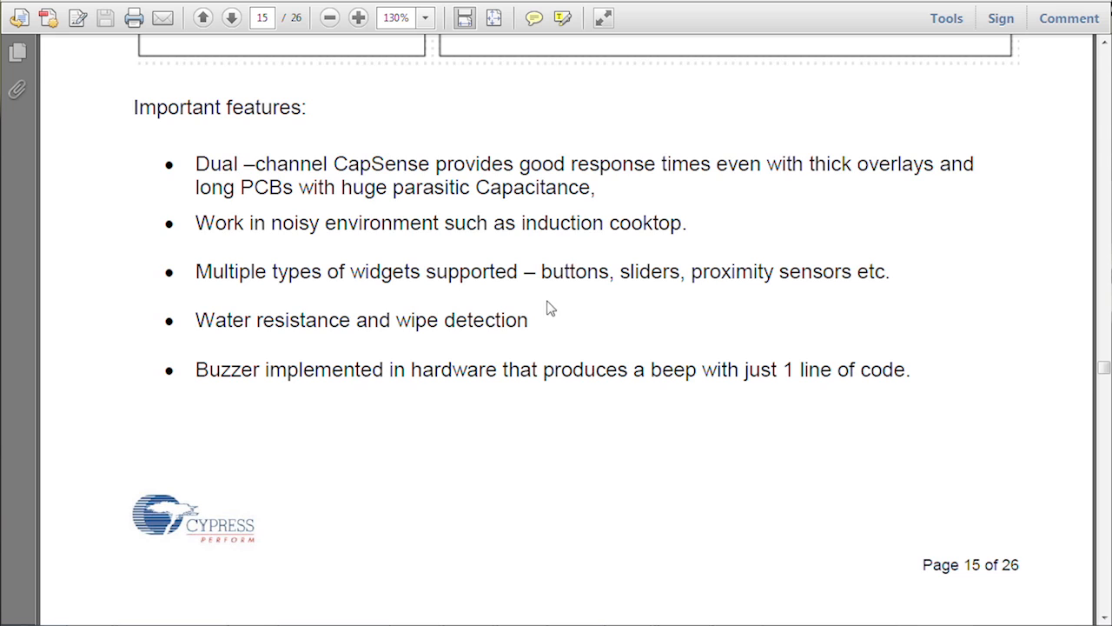
- Scroll to page 16's Figure 15 Monitoring, showing the sequenced ADC and thermistor calculator
left_click(229, 17)
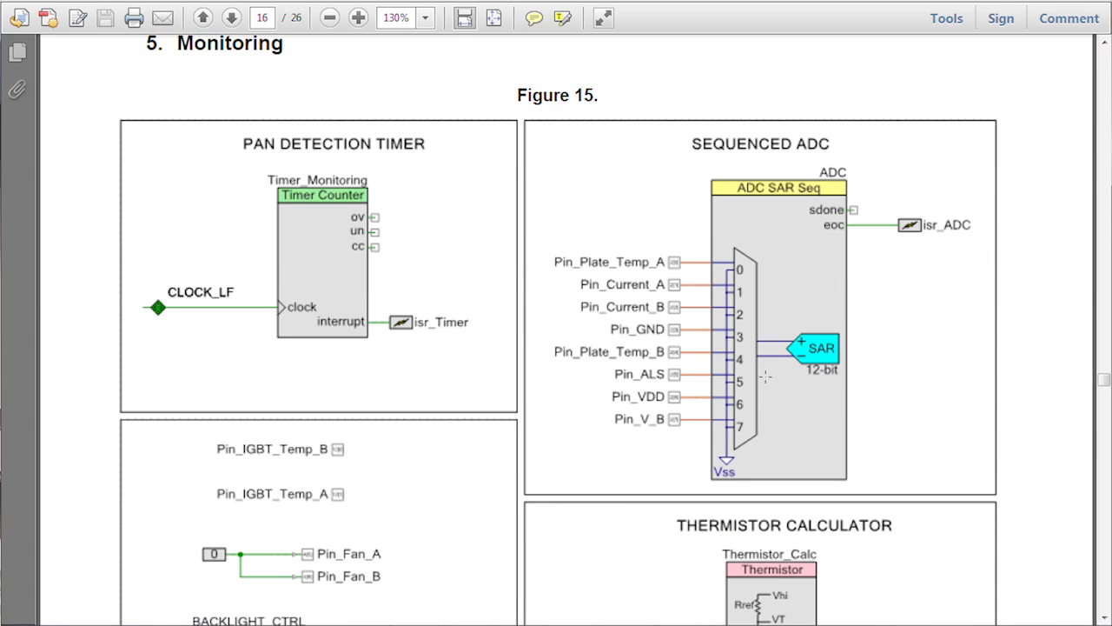
scroll("down", 3)
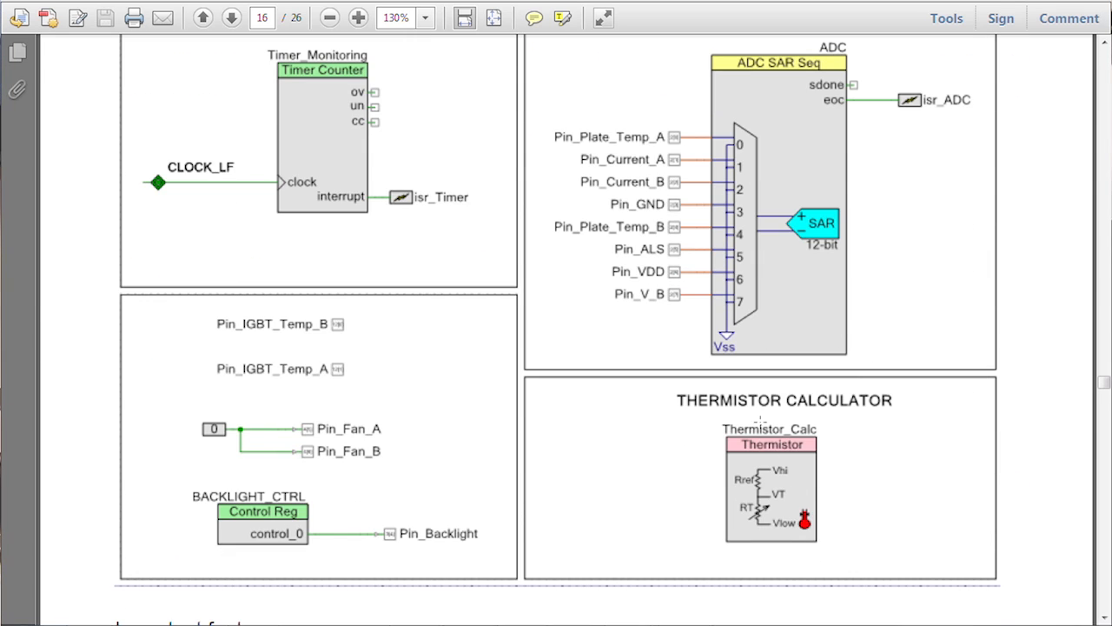
mouse_move(866, 530)
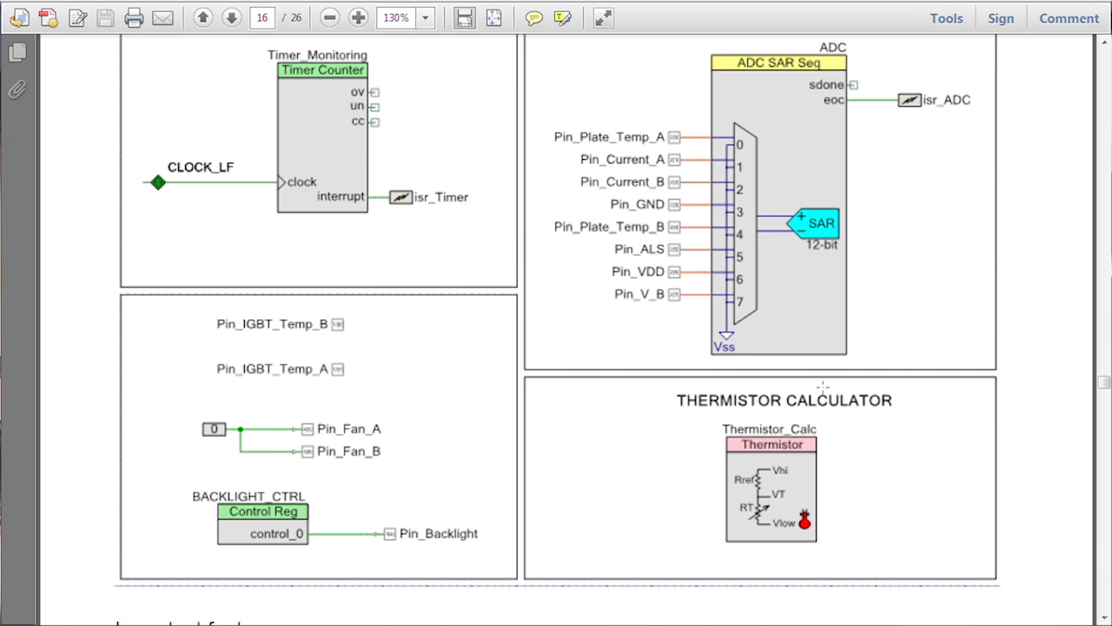
mouse_move(911, 473)
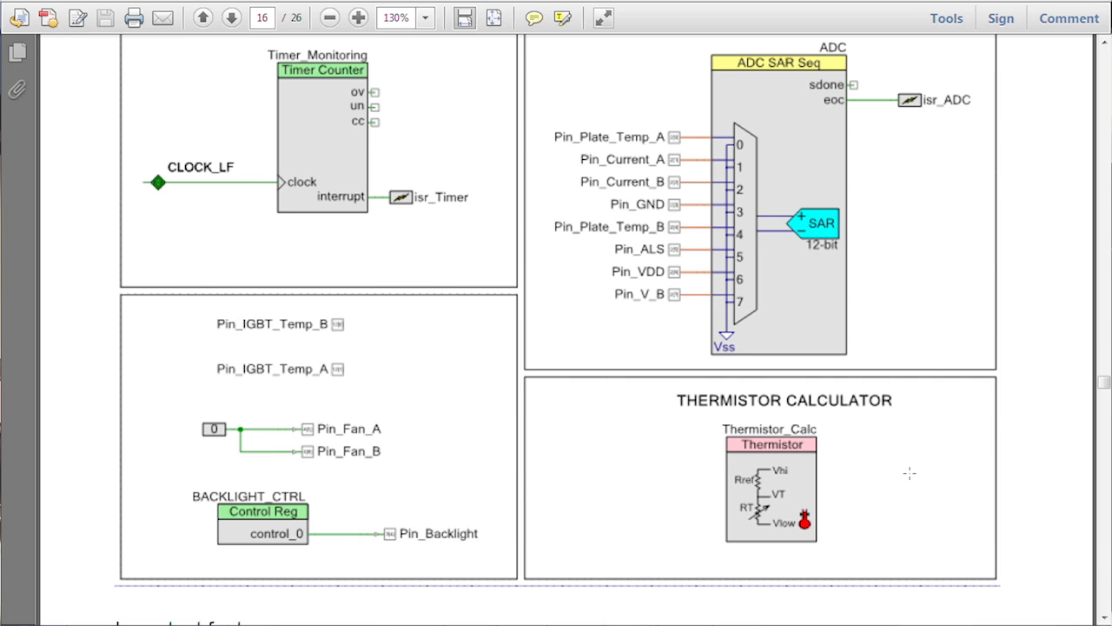
mouse_move(907, 475)
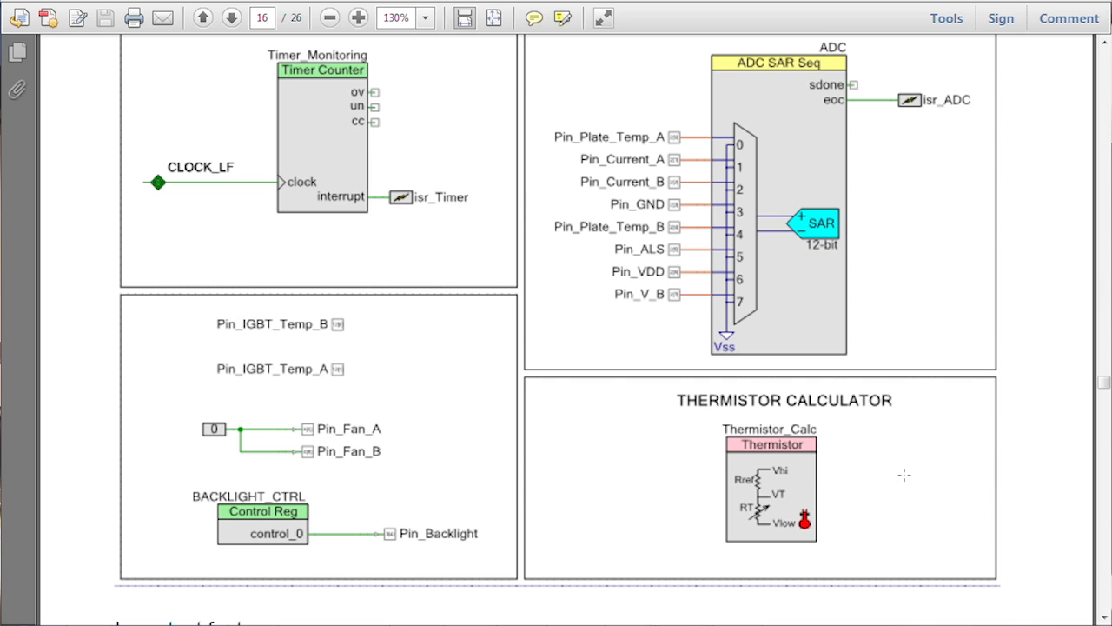